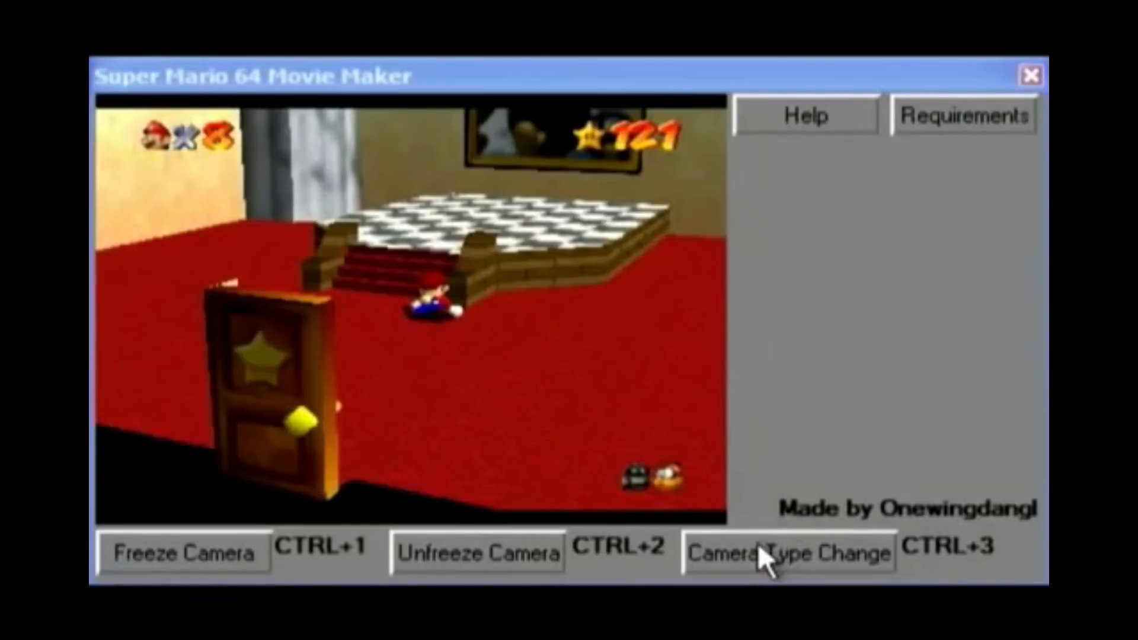
- Switch the in-game camera type with the Camera Type Change button
click(789, 554)
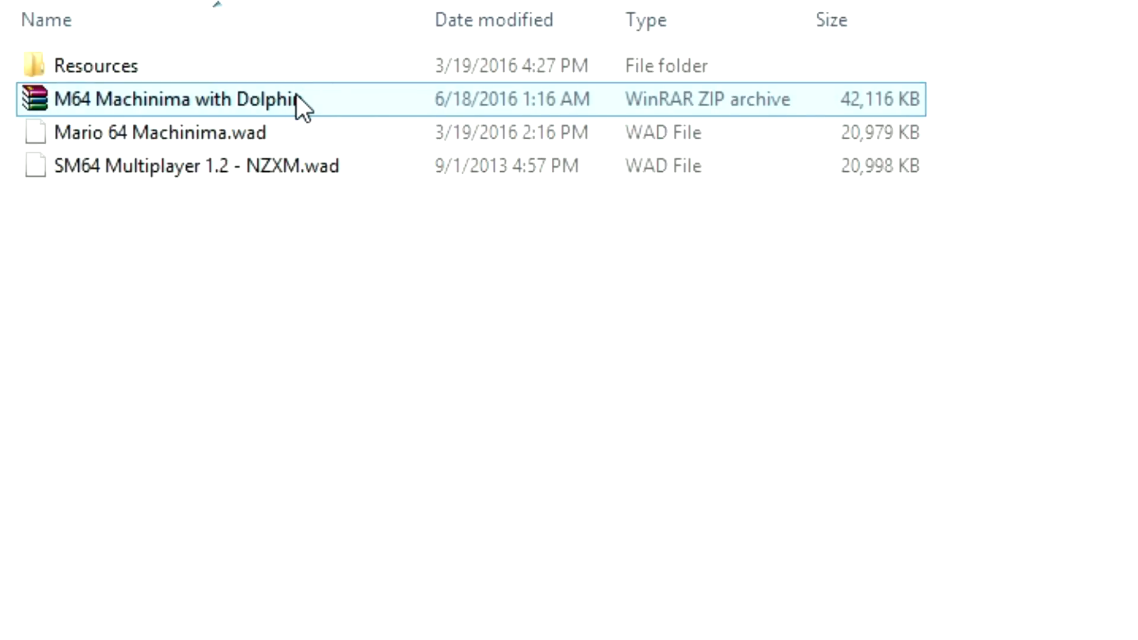
- Open the M64 Machinima archive in WinRAR and select the SM64 Multiplayer WAD
double_click(178, 100)
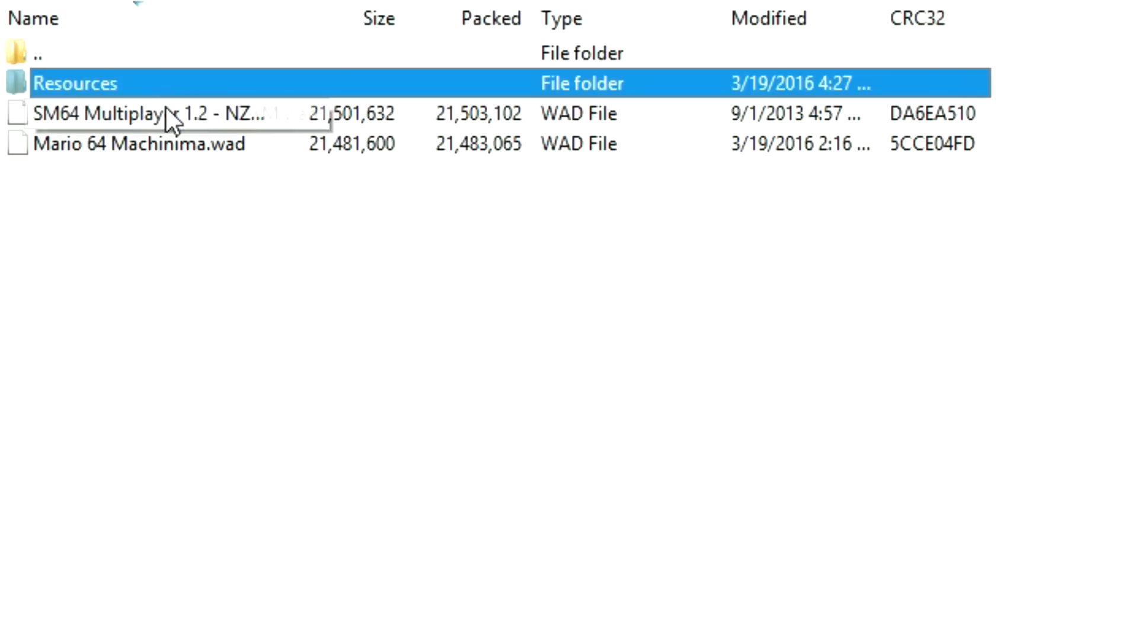
click(137, 144)
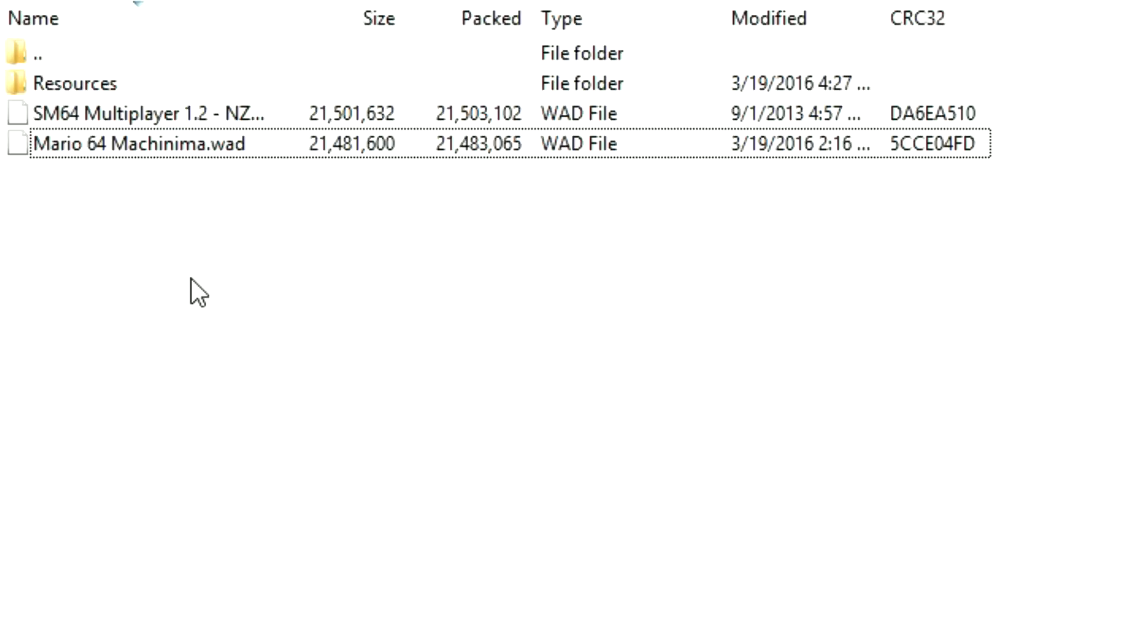
mouse_move(188, 193)
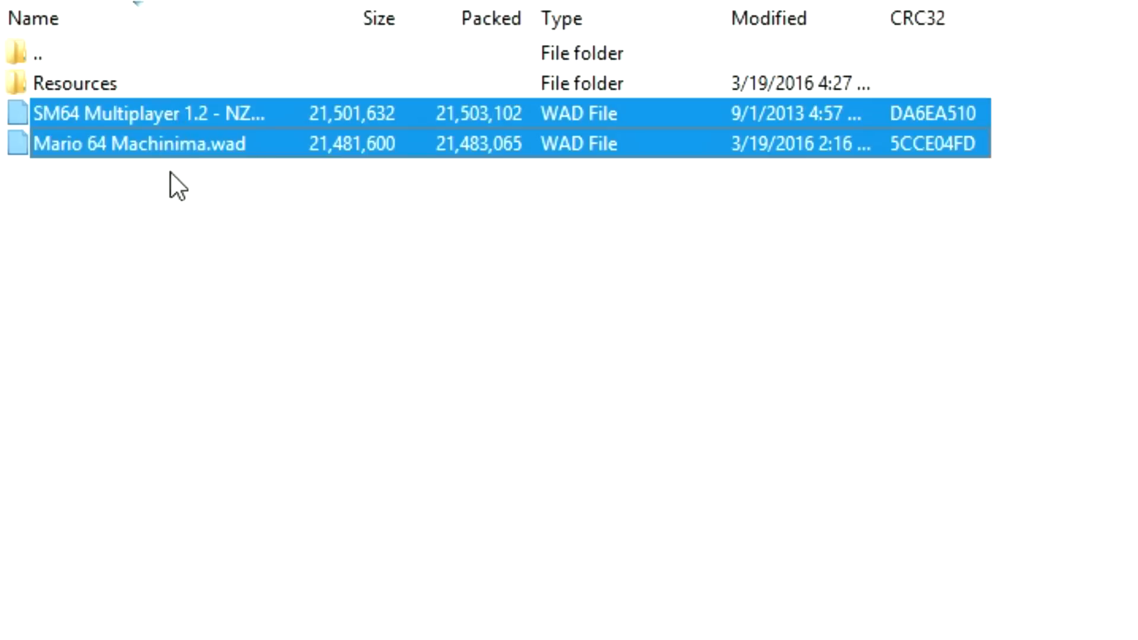
mouse_move(21, 116)
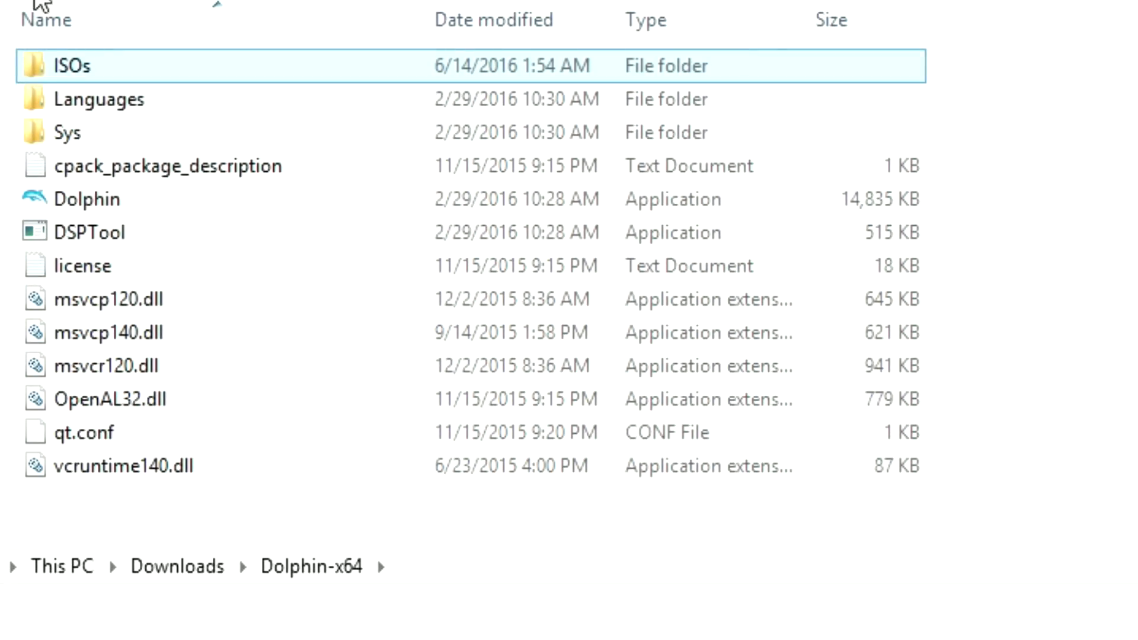
- Launch Dolphin.exe, cancel the game directory chooser, and open Documents toward the Dolphin Emulator folder
double_click(87, 200)
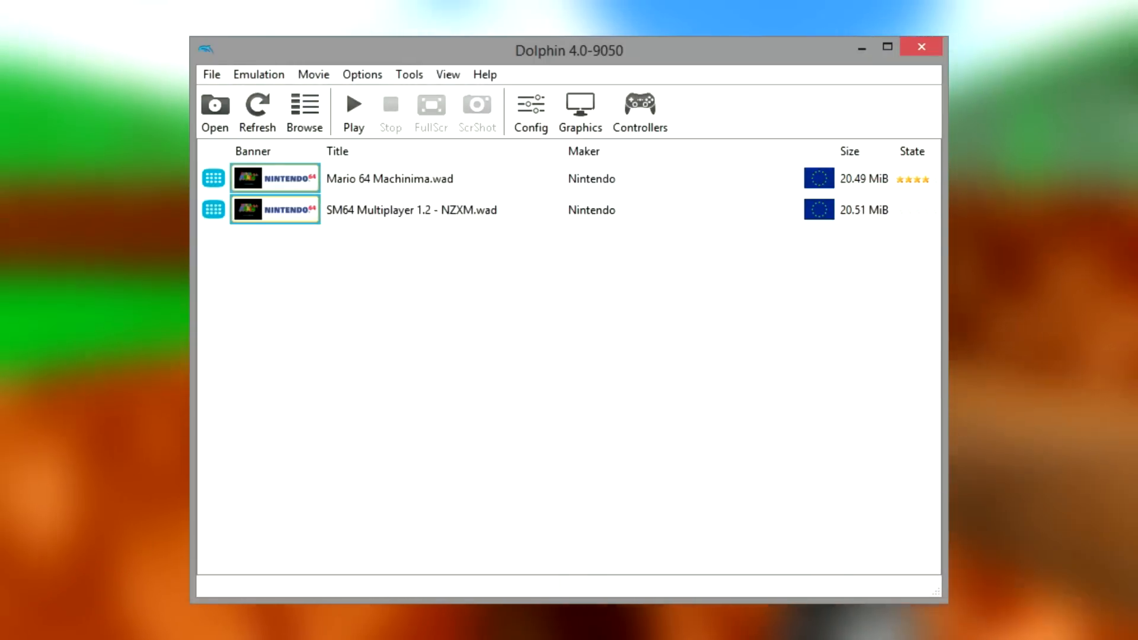
mouse_move(305, 109)
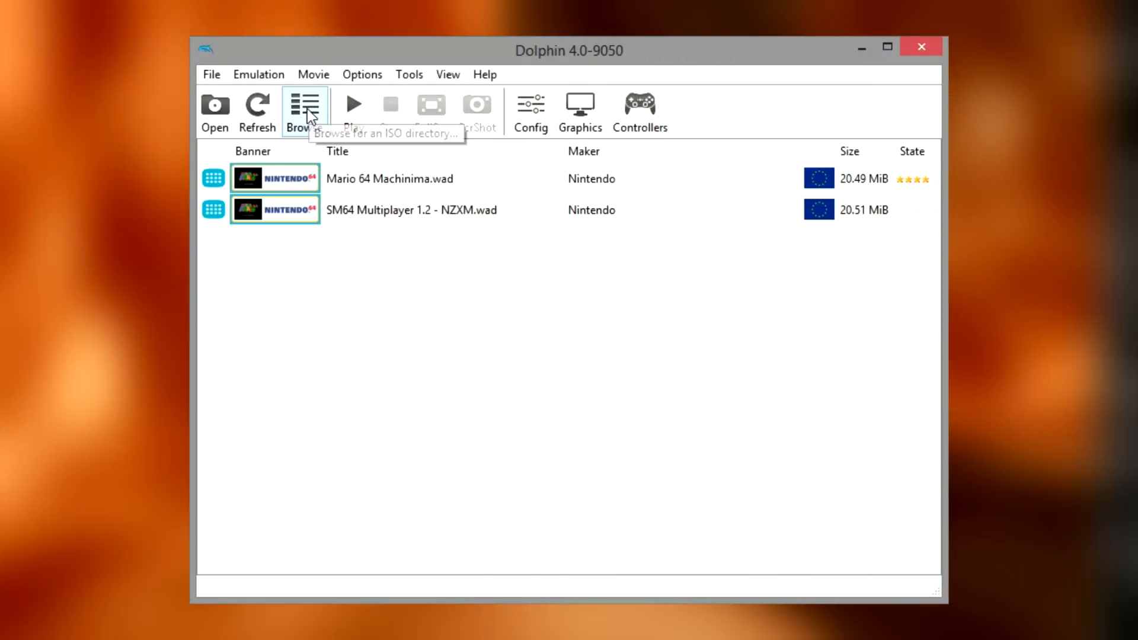
click(305, 106)
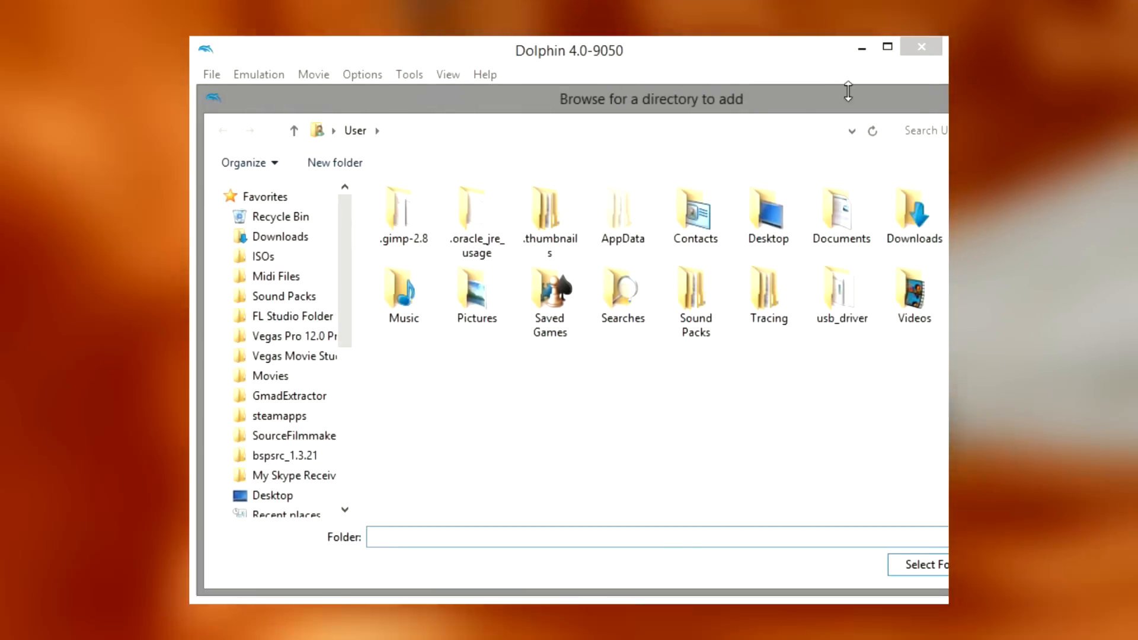
click(929, 564)
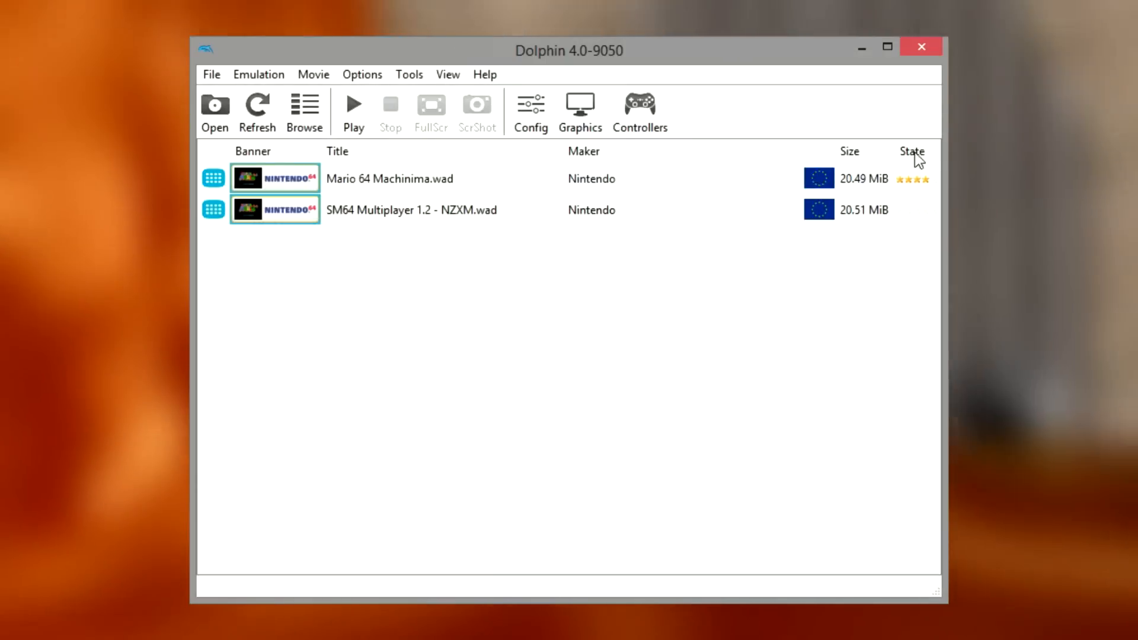
double_click(390, 210)
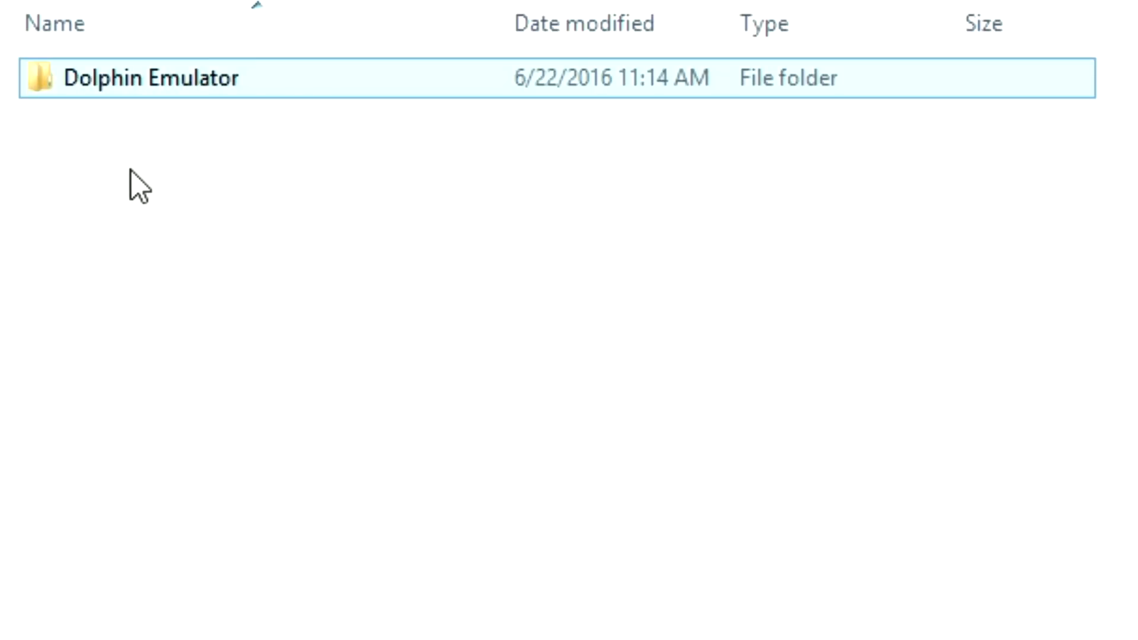
- Open the Dolphin Emulator user folder
double_click(151, 79)
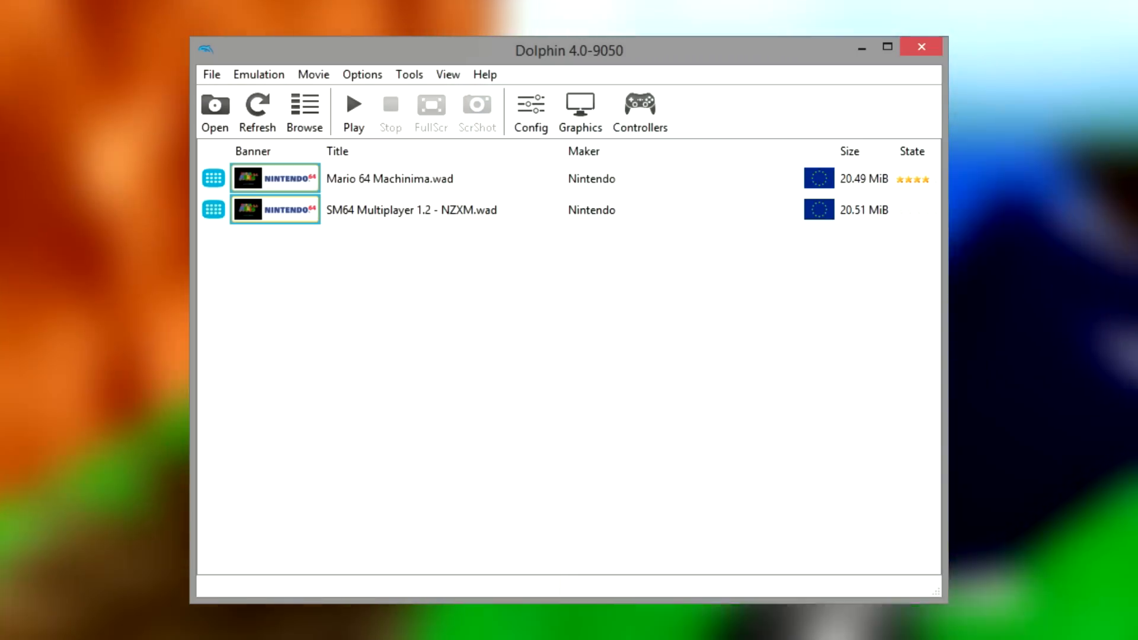
right_click(389, 179)
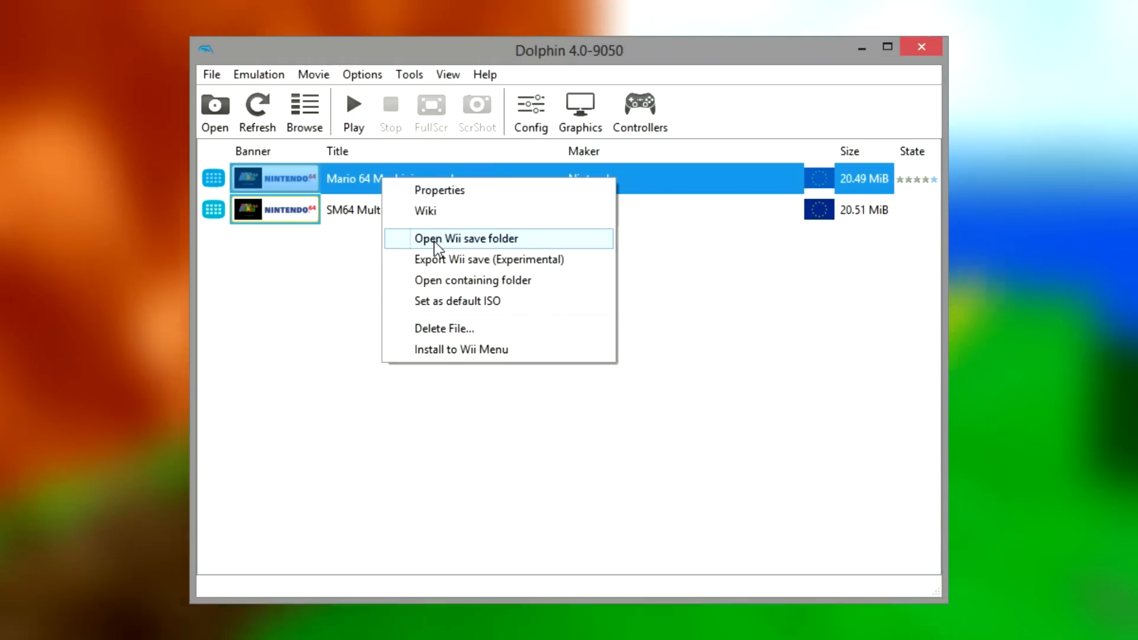
click(465, 238)
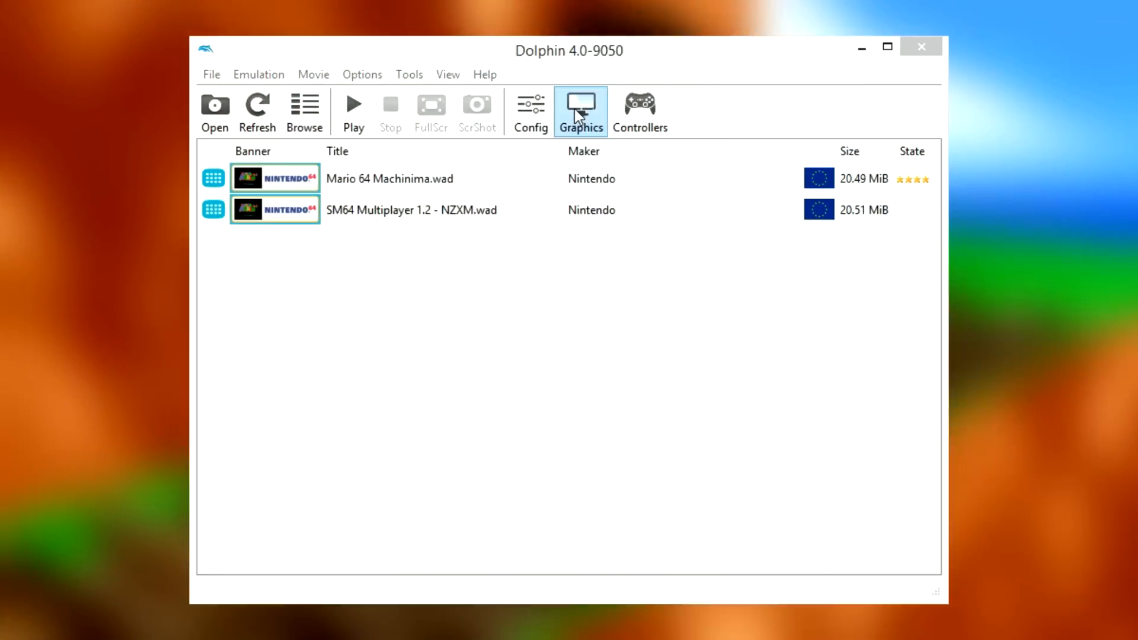
- Bring up Dolphin's graphics settings on the Advanced page for Free Look and Load Custom Textures
click(580, 109)
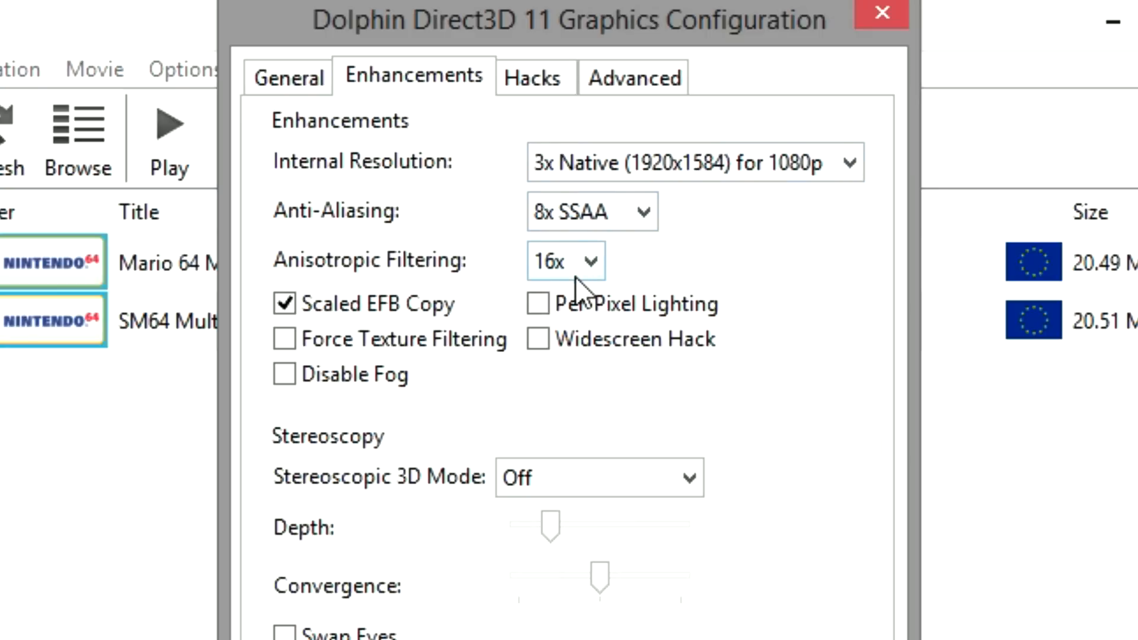
mouse_move(497, 404)
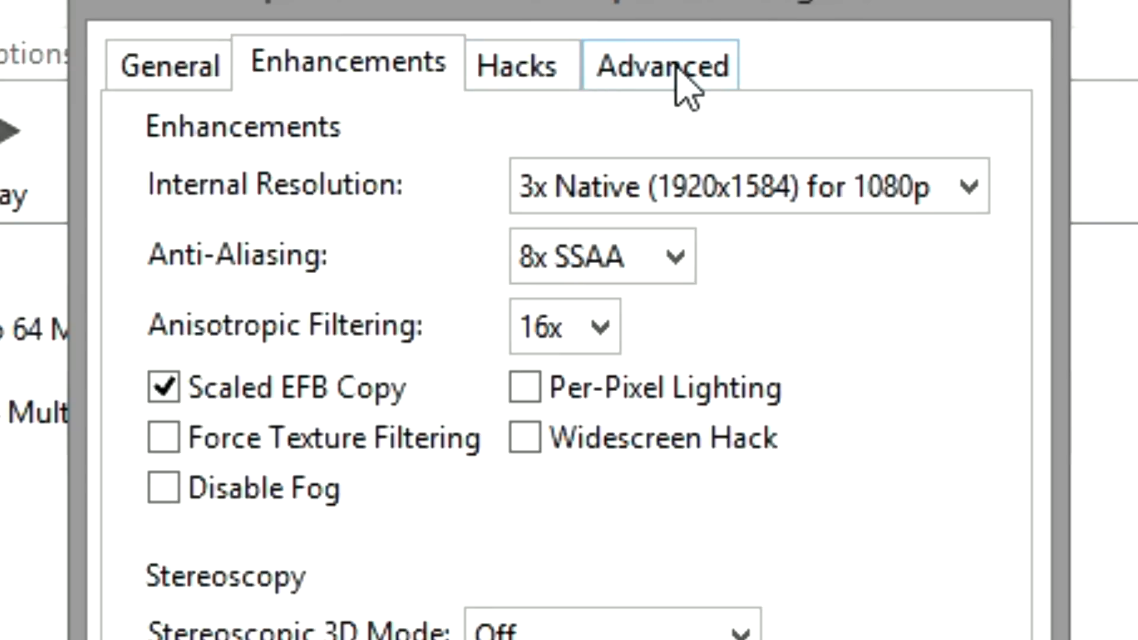
click(660, 64)
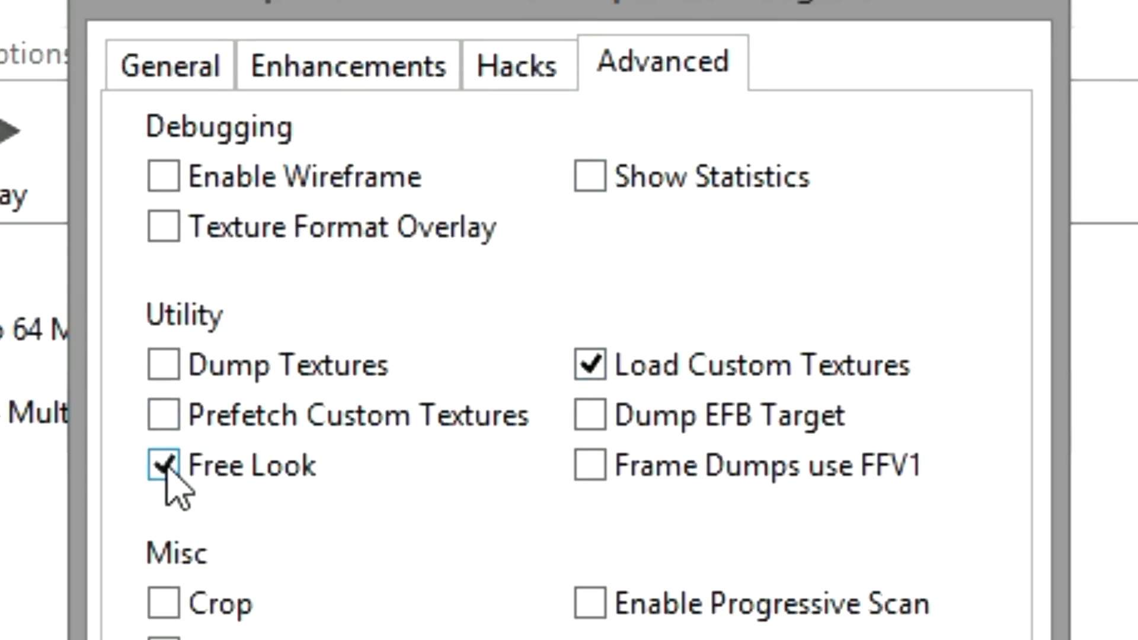
mouse_move(589, 366)
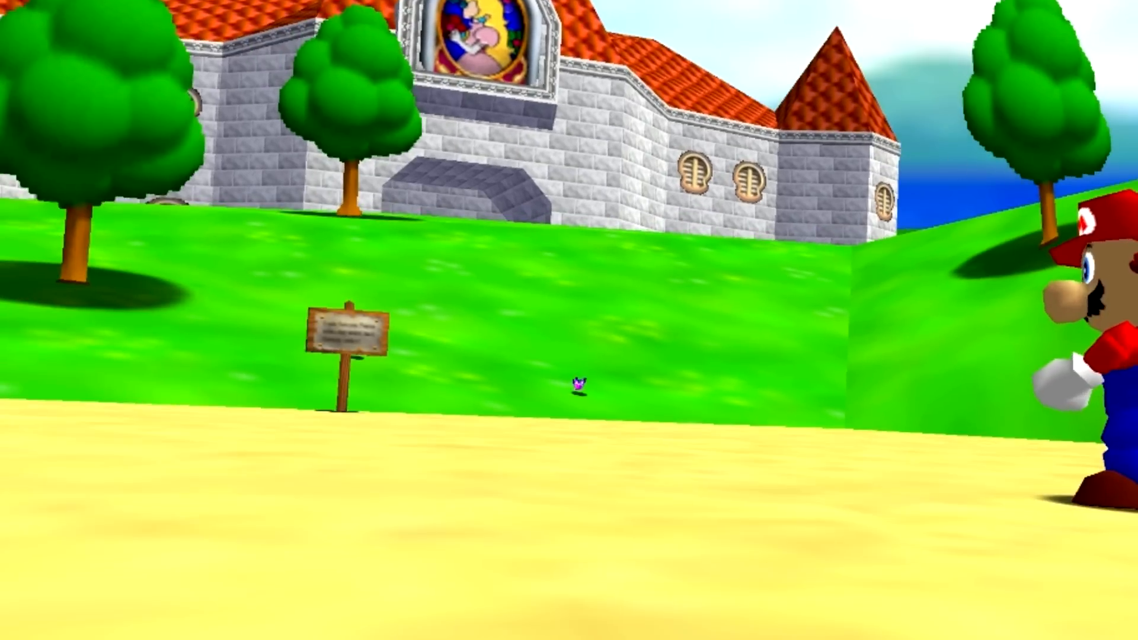
- Move the free camera forward across the castle grounds away from Mario
key(w)
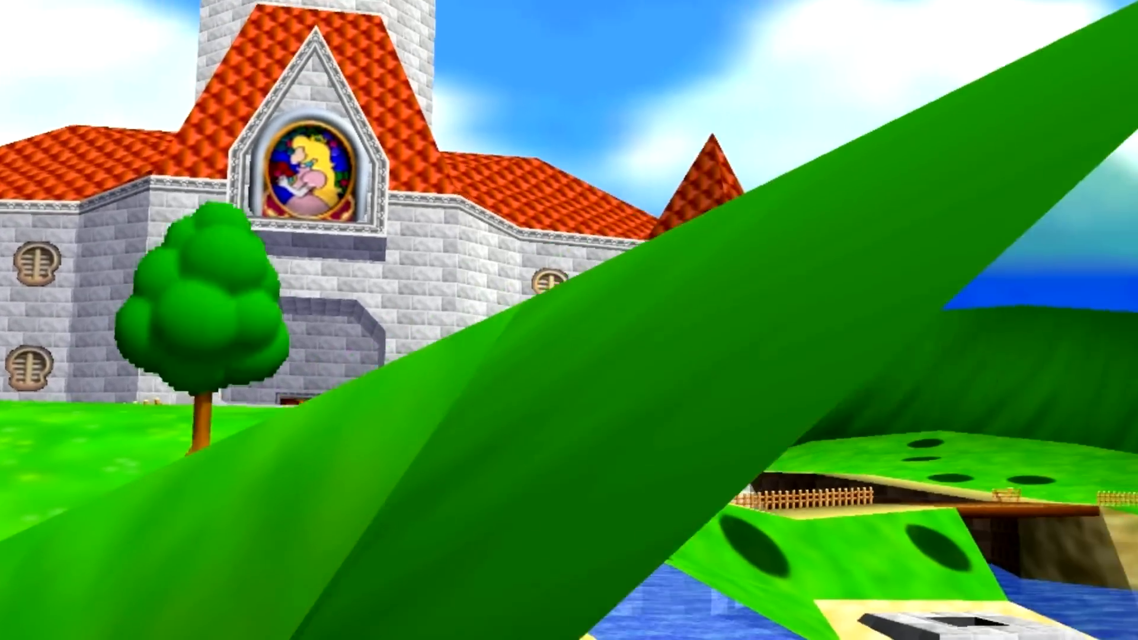
mouse_move(569, 320)
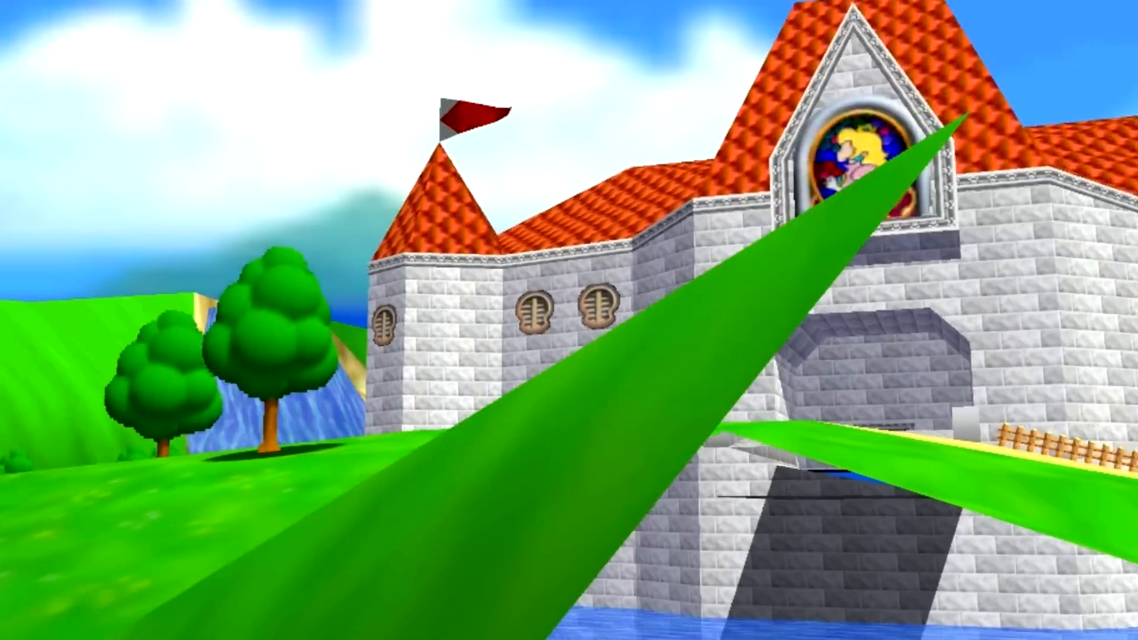